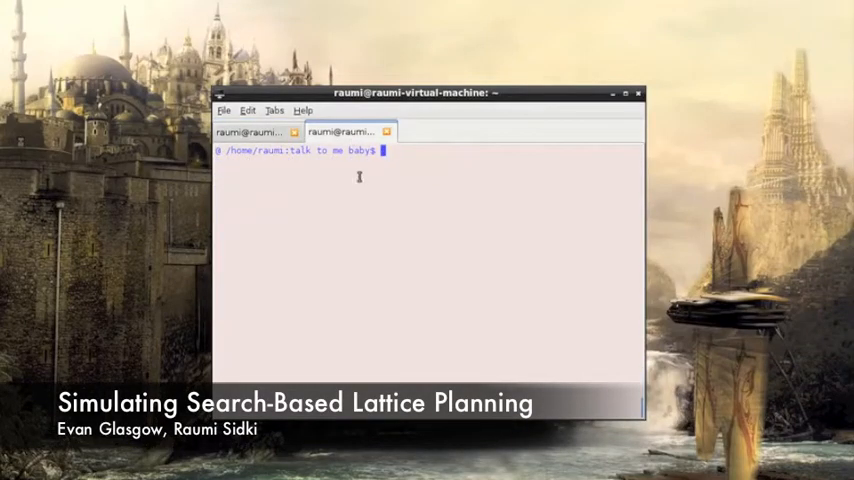
- Enter the roslaunch sbpl_lattice_planner command for the kitchen launch file in Terminal
type("roslaunch sbpl_lattice_planner kitchen_sbpl.launch")
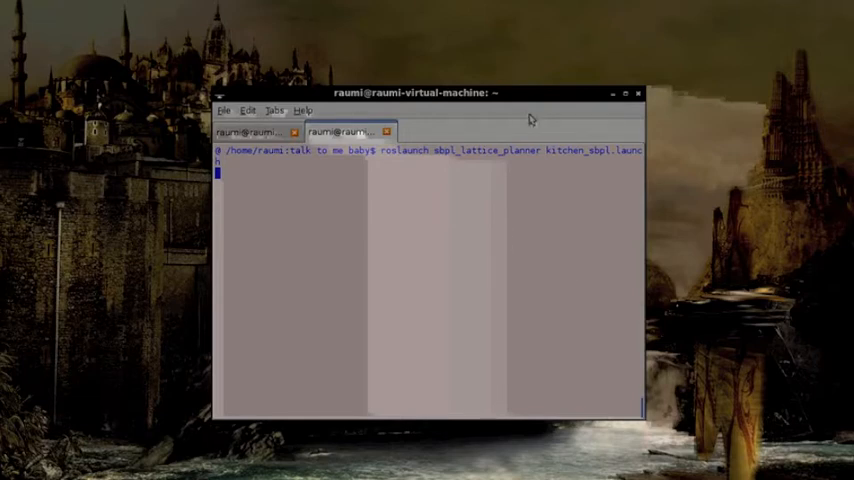
mouse_move(244, 478)
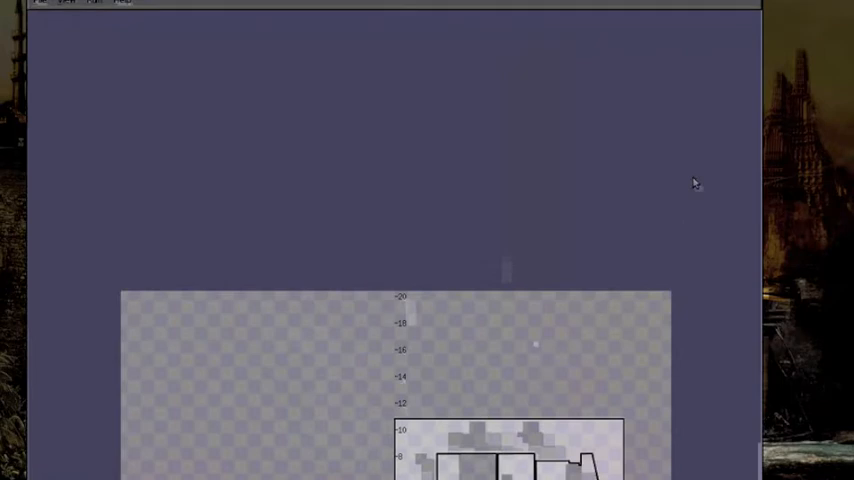
mouse_move(264, 372)
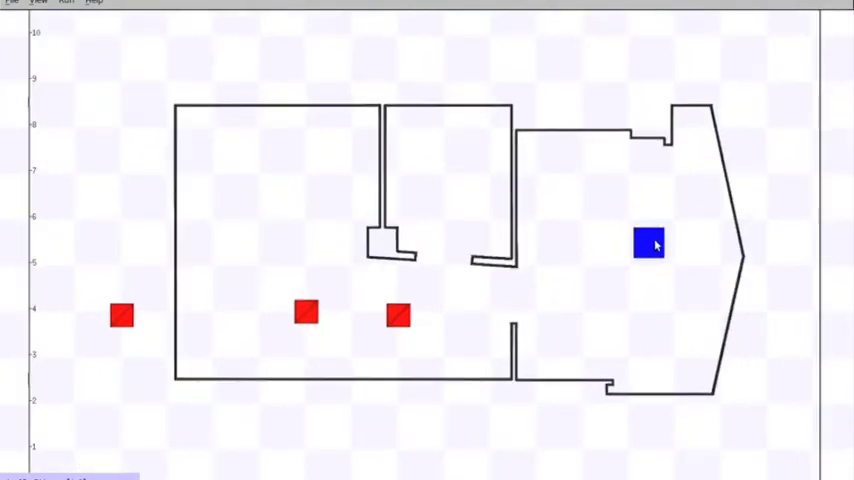
- Move one red obstacle into the upper middle room and another into its doorway gap
left_click_drag(398, 316, 398, 136)
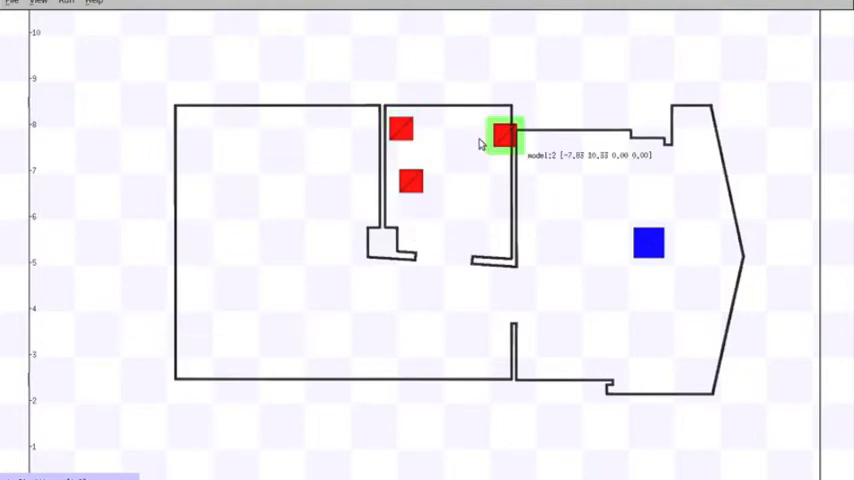
left_click_drag(504, 136, 470, 140)
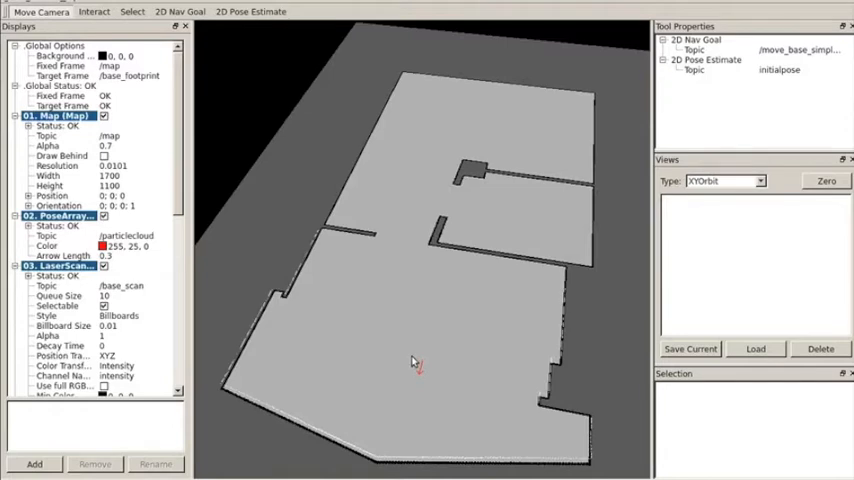
scroll("down", 3)
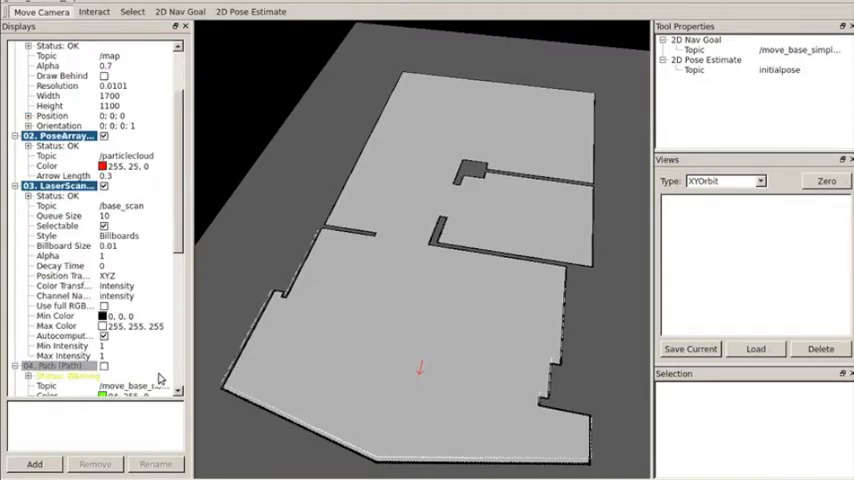
scroll("down", 3)
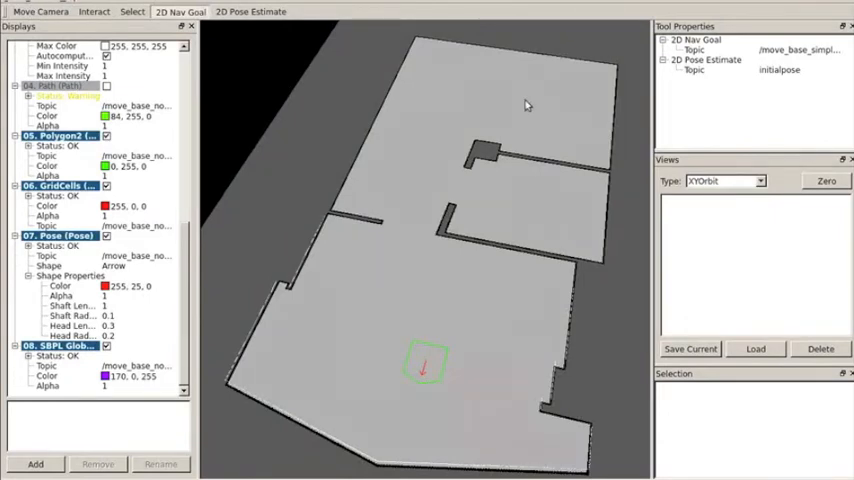
- Set a 2D Nav Goal in the far room so the purple lattice plan threads past the doorway obstacles
left_click_drag(510, 108, 550, 112)
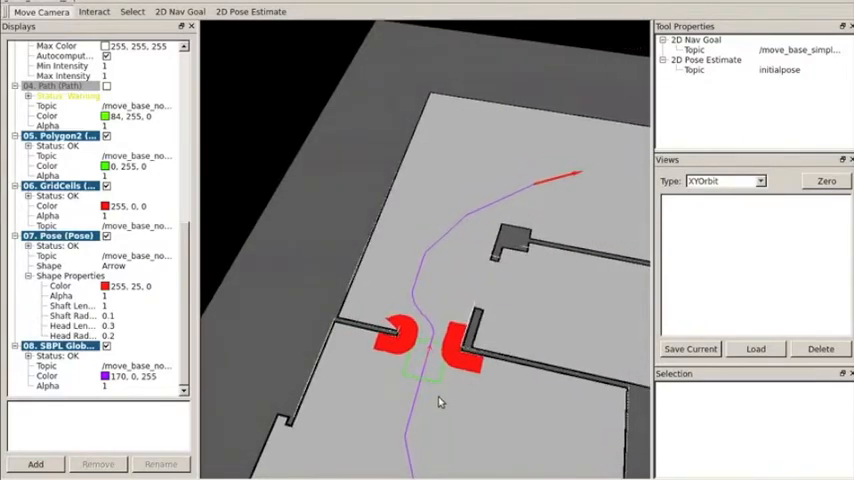
left_click_drag(436, 400, 470, 304)
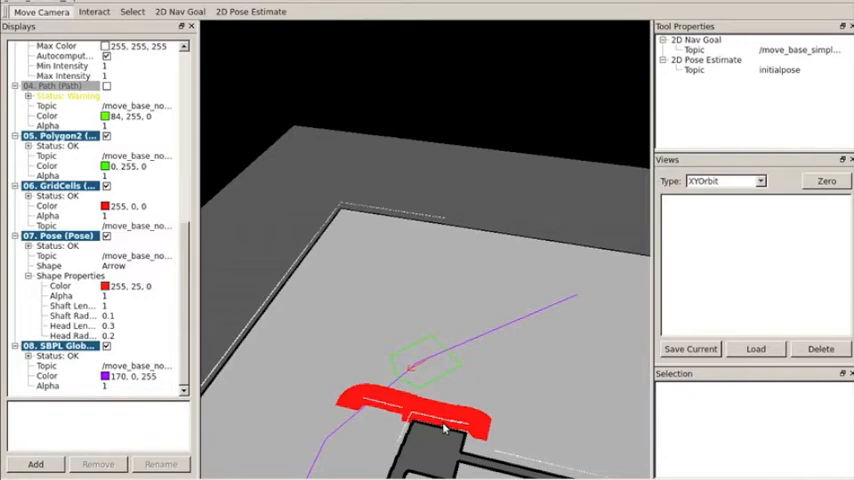
mouse_move(508, 378)
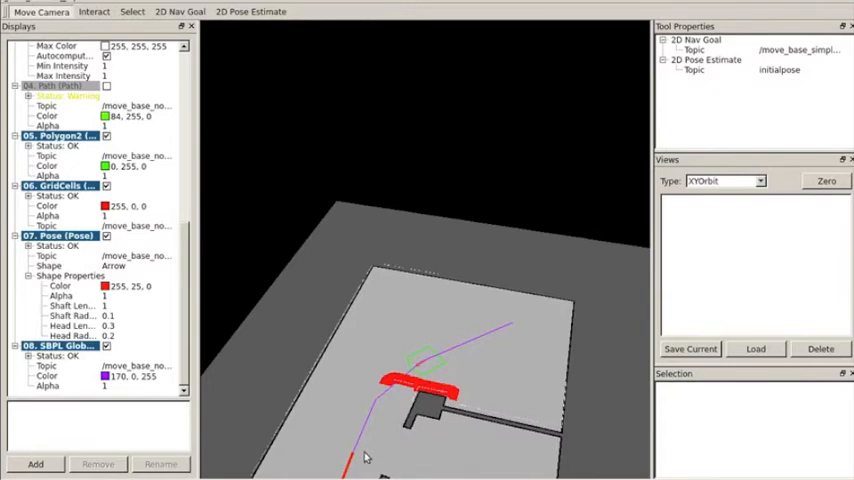
mouse_move(484, 428)
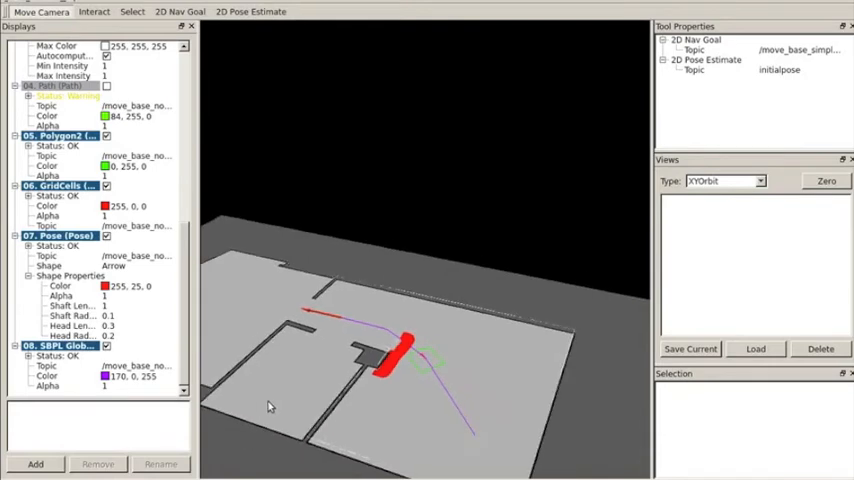
- Orbit the view closer to the robot as it turns around the first red inflated obstacle
left_click_drag(268, 408, 428, 416)
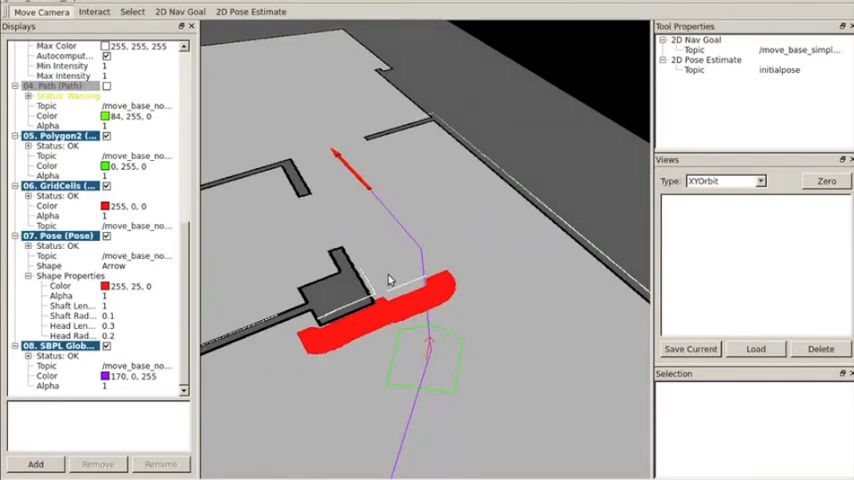
mouse_move(598, 360)
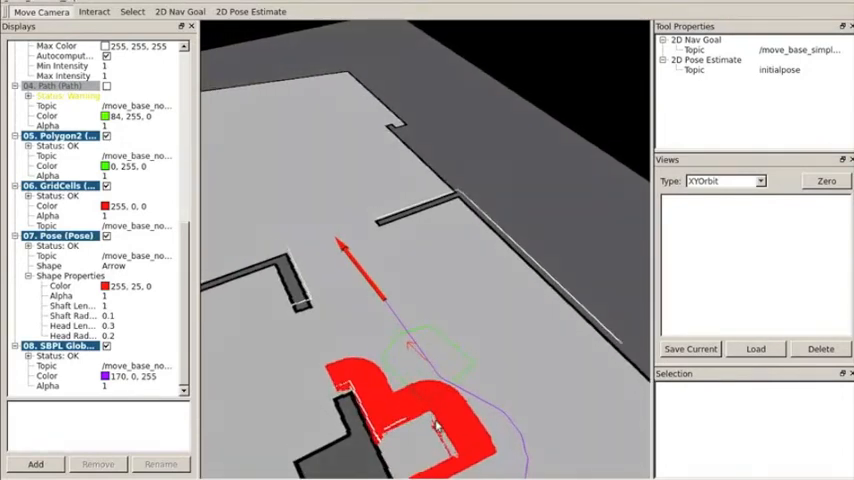
- Re-orbit the view toward the second red obstacle and the red goal arrow as the robot passes between them
left_click_drag(436, 424, 470, 448)
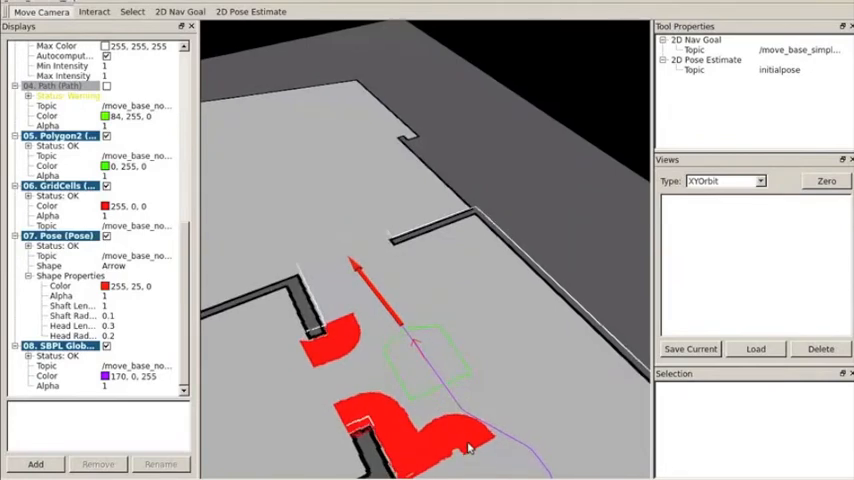
left_click_drag(470, 448, 430, 412)
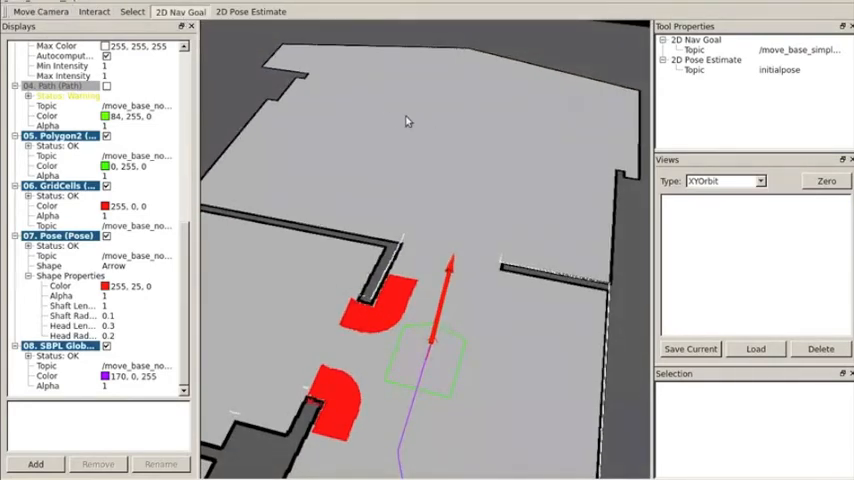
left_click_drag(344, 72, 418, 122)
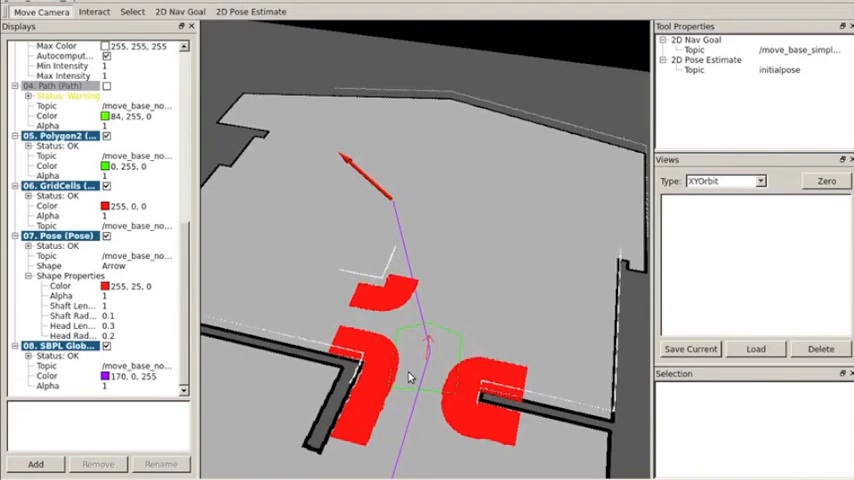
mouse_move(500, 312)
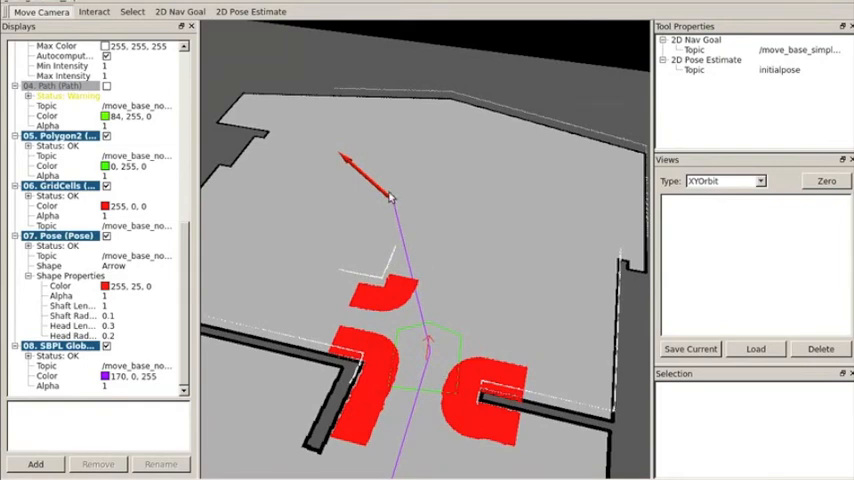
mouse_move(516, 342)
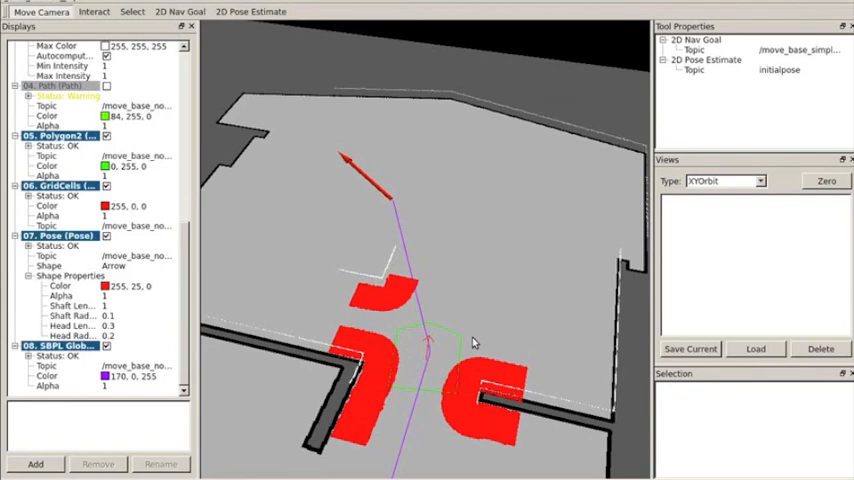
mouse_move(578, 360)
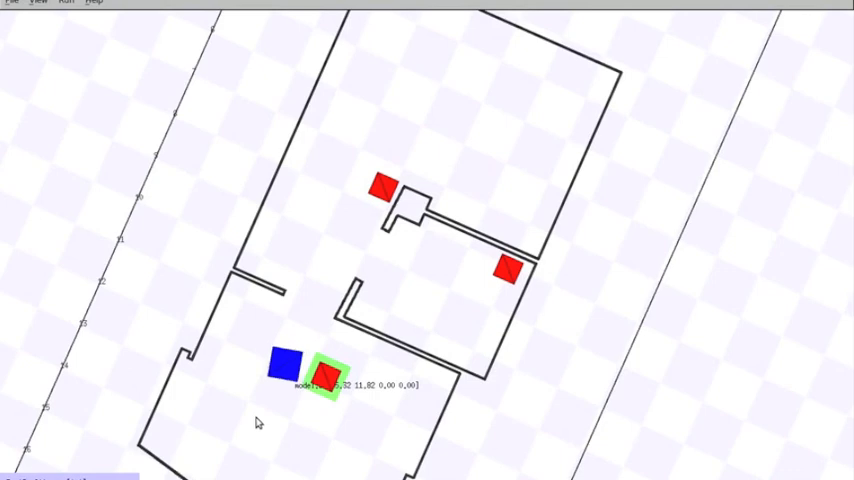
- Nudge the view in Stage showing the robot resting against the obstacle block in the lower room
left_click_drag(282, 364, 280, 392)
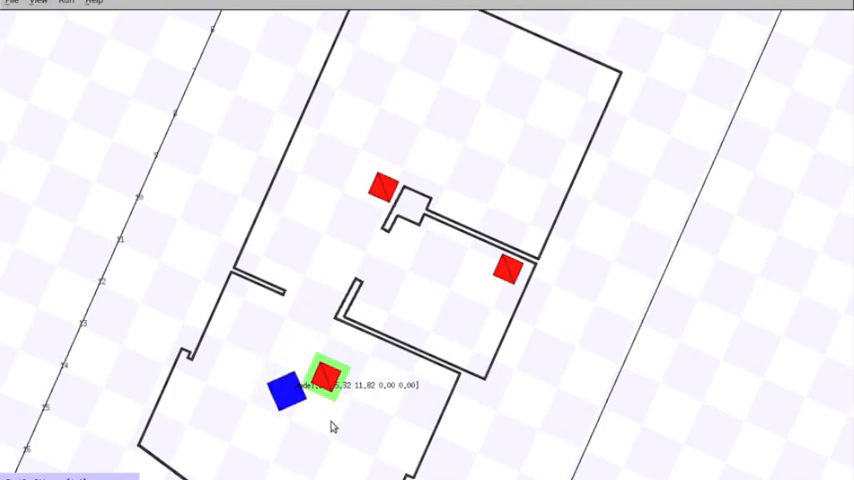